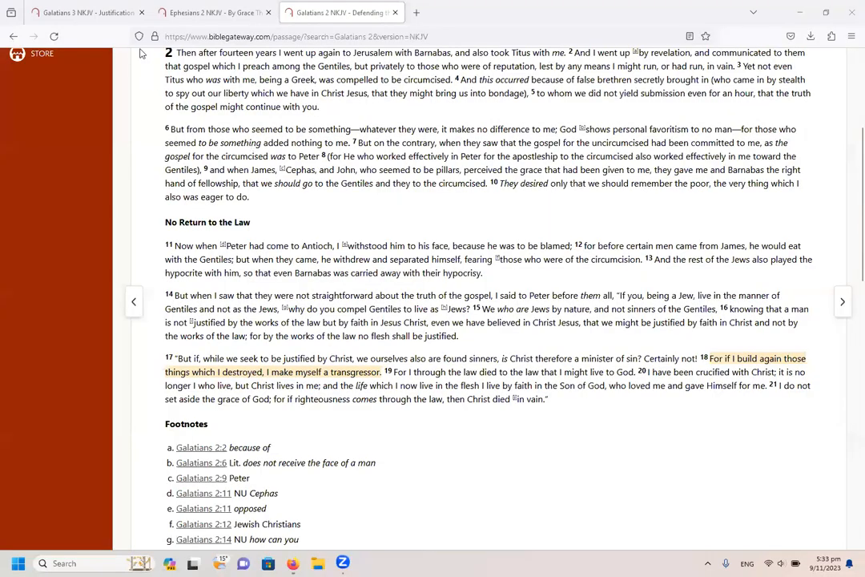
# - Move from the Ephesians 2 tab to Galatians 3 and scroll to highlighted verse 28
pyautogui.click(205, 13)
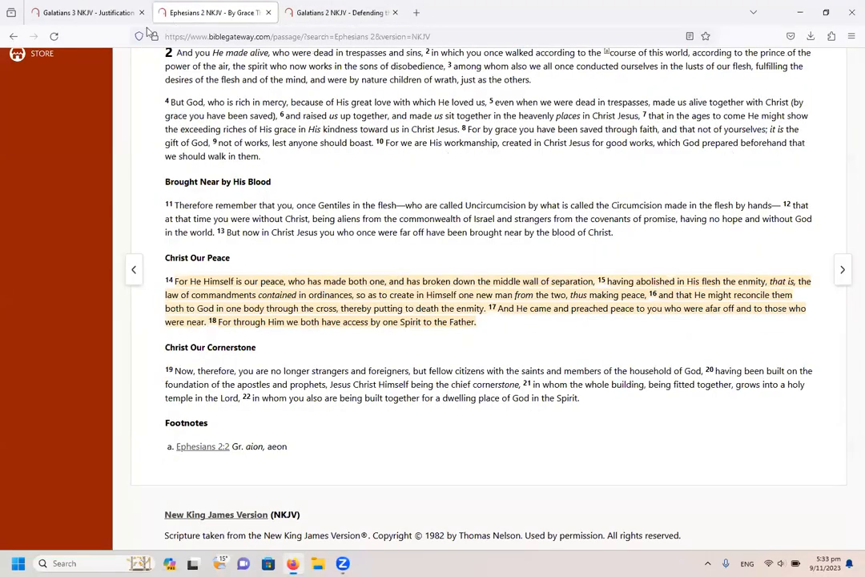
pyautogui.click(80, 15)
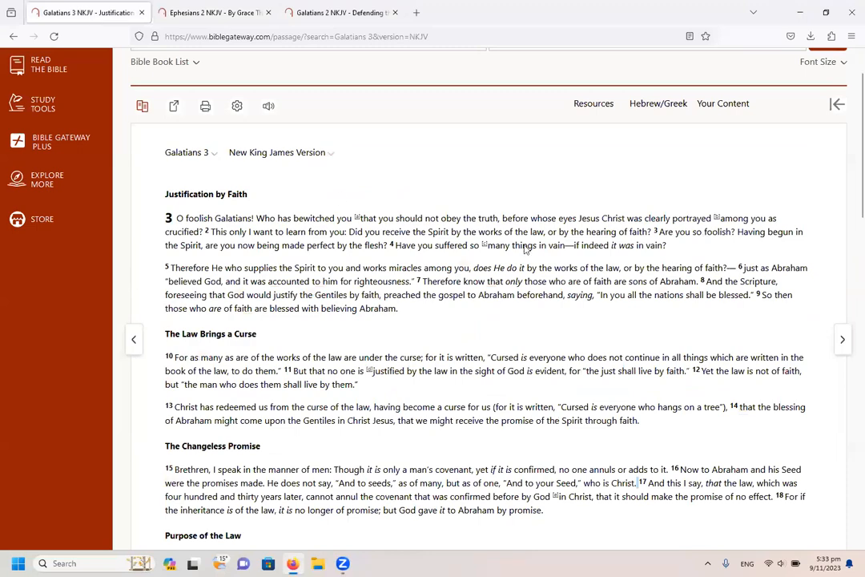
pyautogui.scroll(-3)
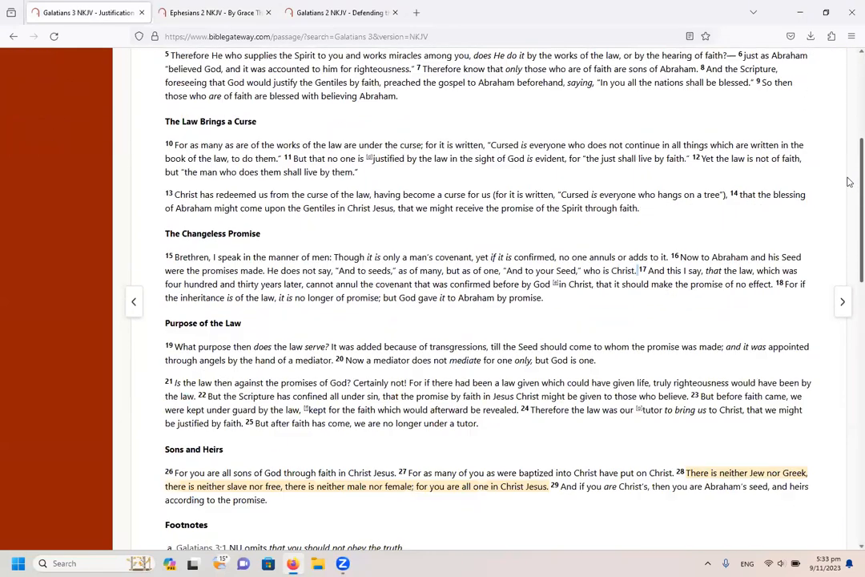
pyautogui.scroll(-3)
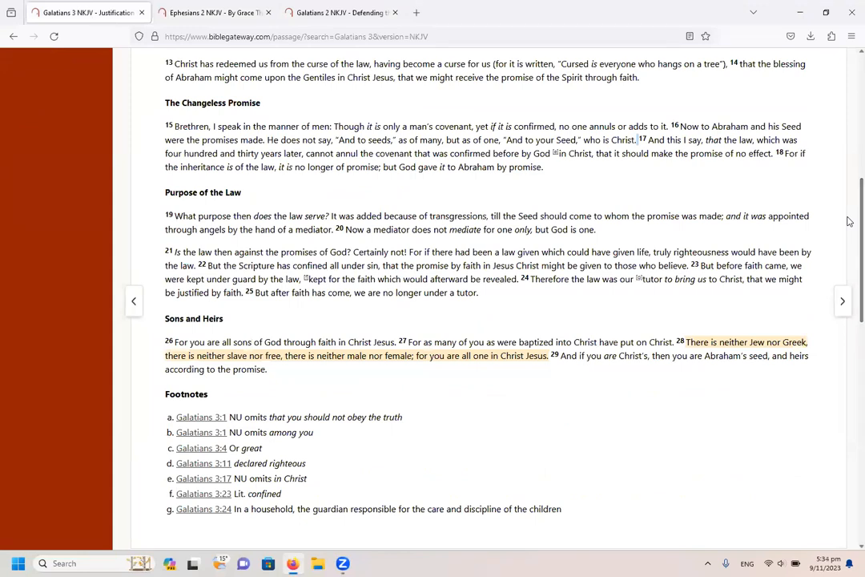
pyautogui.moveTo(640, 405)
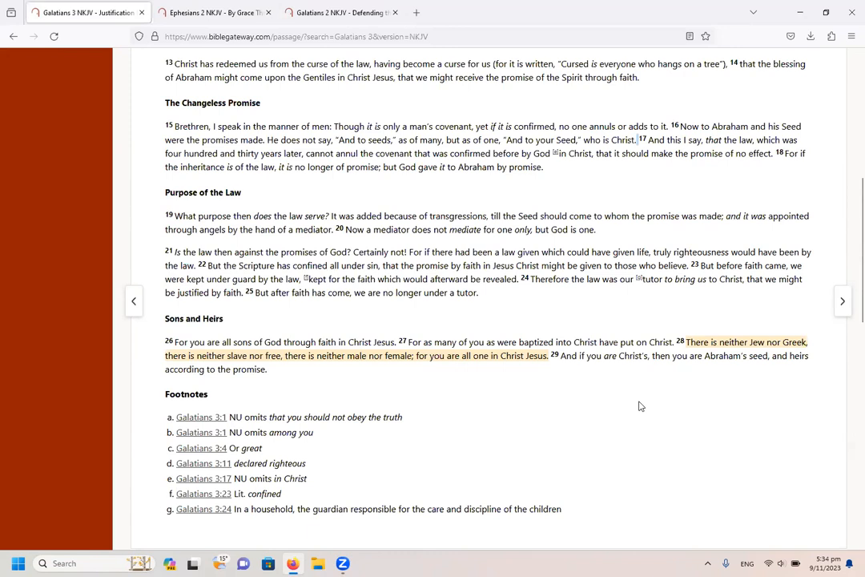
pyautogui.moveTo(720, 413)
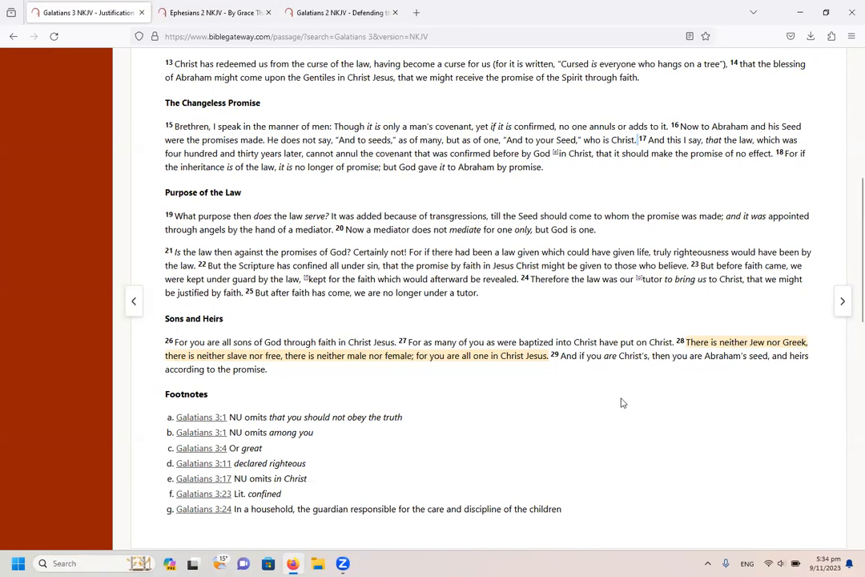
pyautogui.moveTo(744, 380)
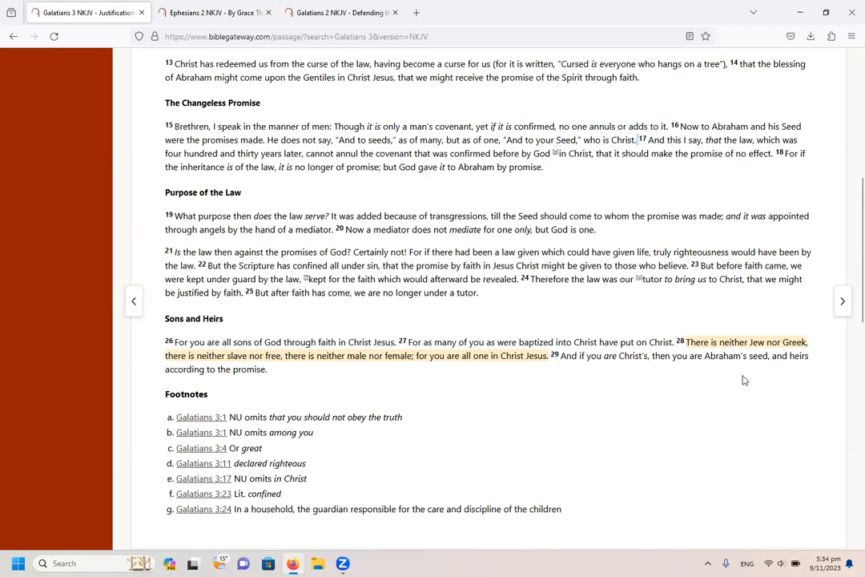
pyautogui.moveTo(224, 389)
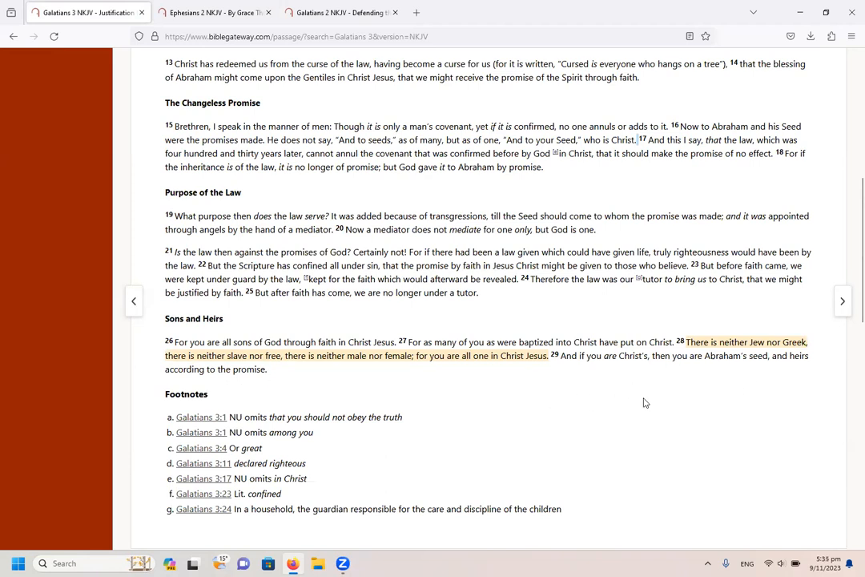
pyautogui.moveTo(718, 397)
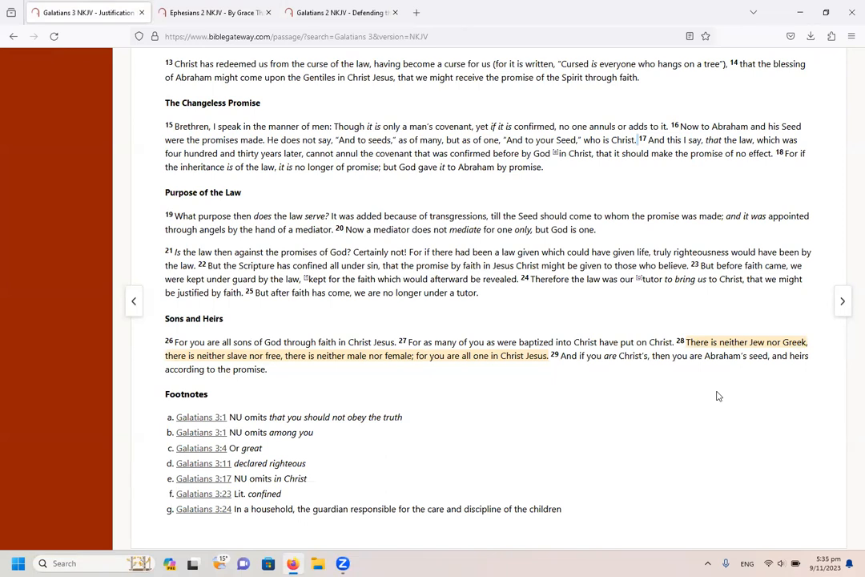
pyautogui.moveTo(669, 384)
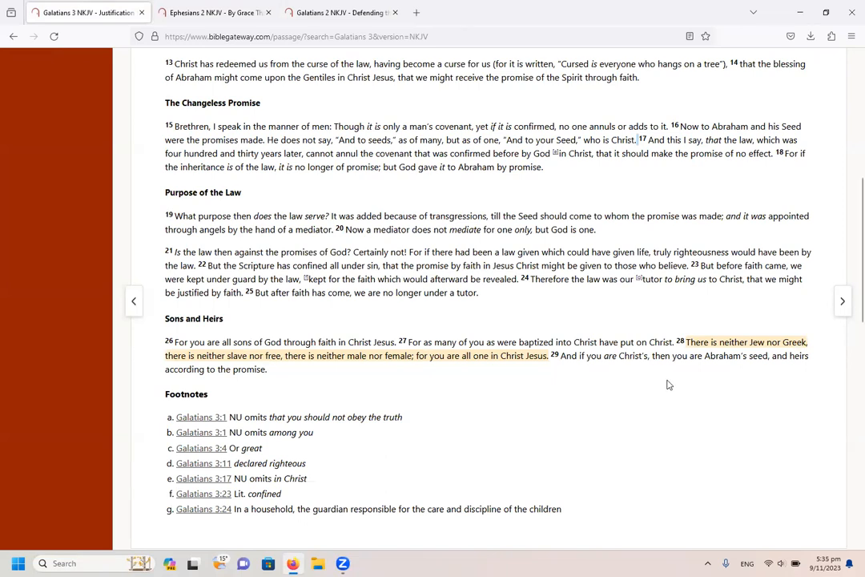
pyautogui.moveTo(647, 386)
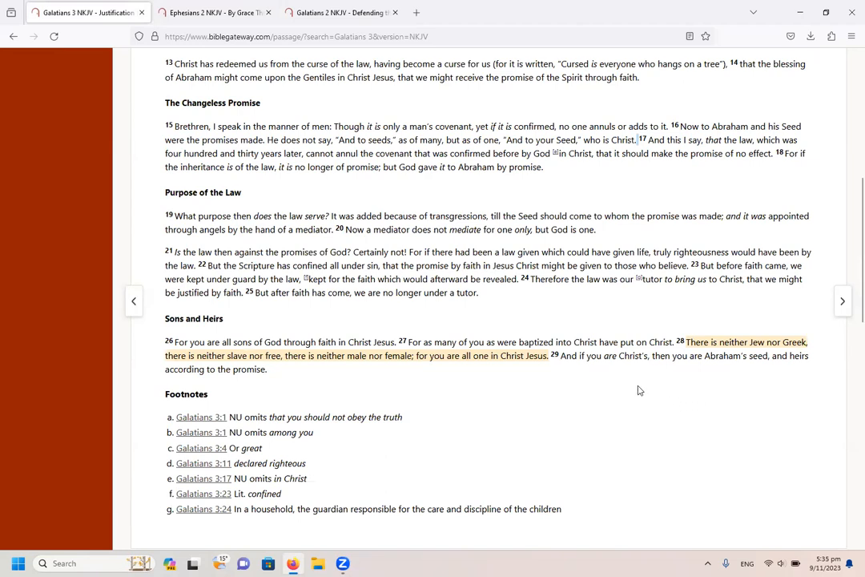
pyautogui.moveTo(534, 373)
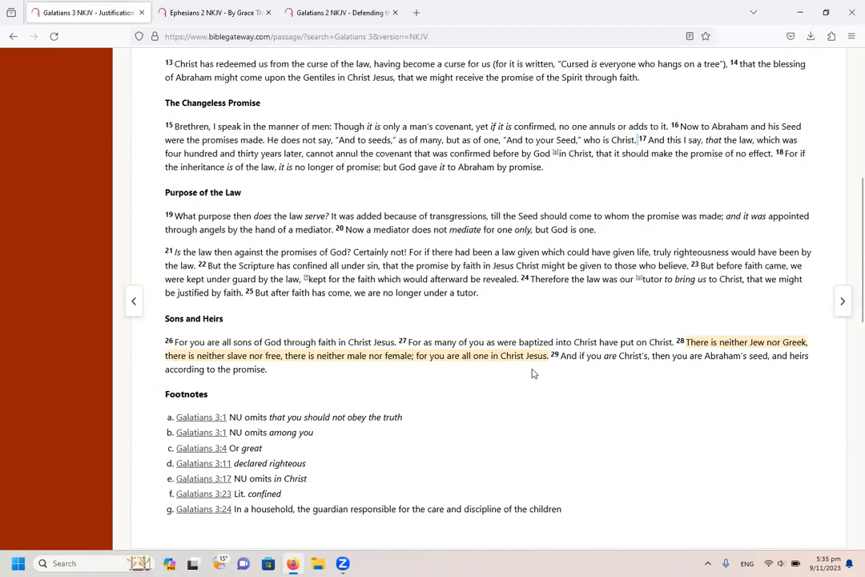
pyautogui.moveTo(350, 302)
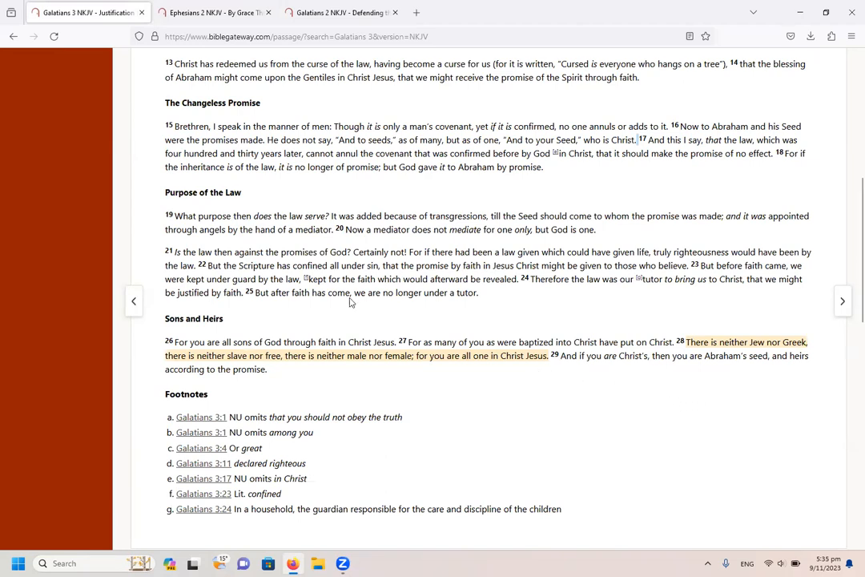
# - Show the Ephesians 2 NKJV tab scrolled down to highlighted verses 14–18
pyautogui.click(212, 12)
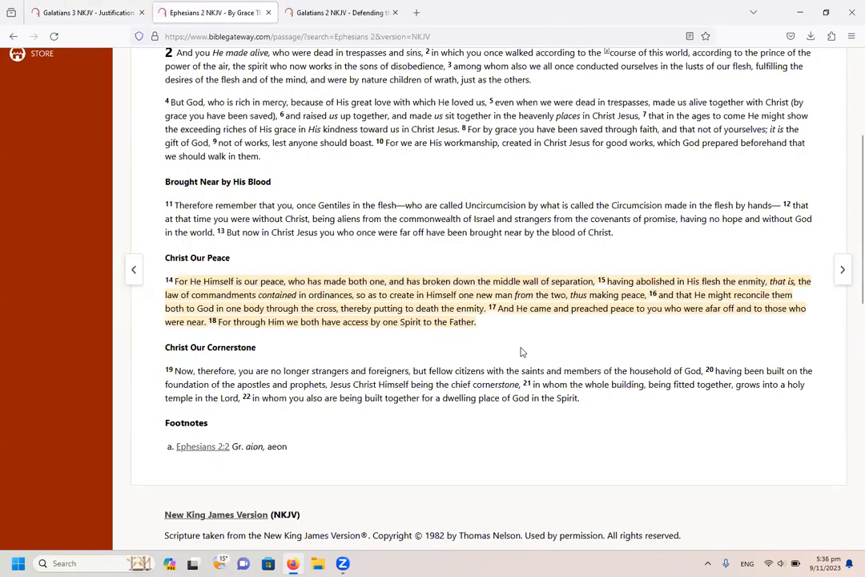
pyautogui.moveTo(524, 352)
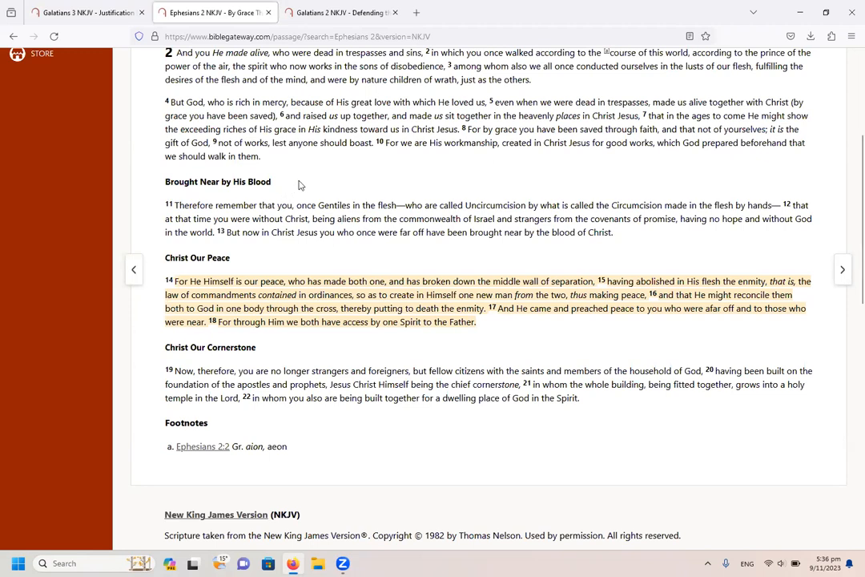
pyautogui.moveTo(211, 206)
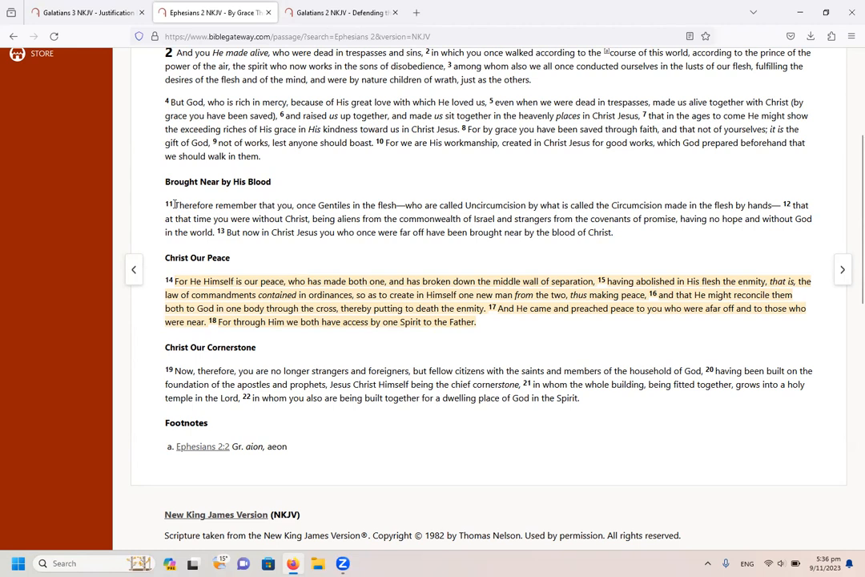
pyautogui.moveTo(287, 252)
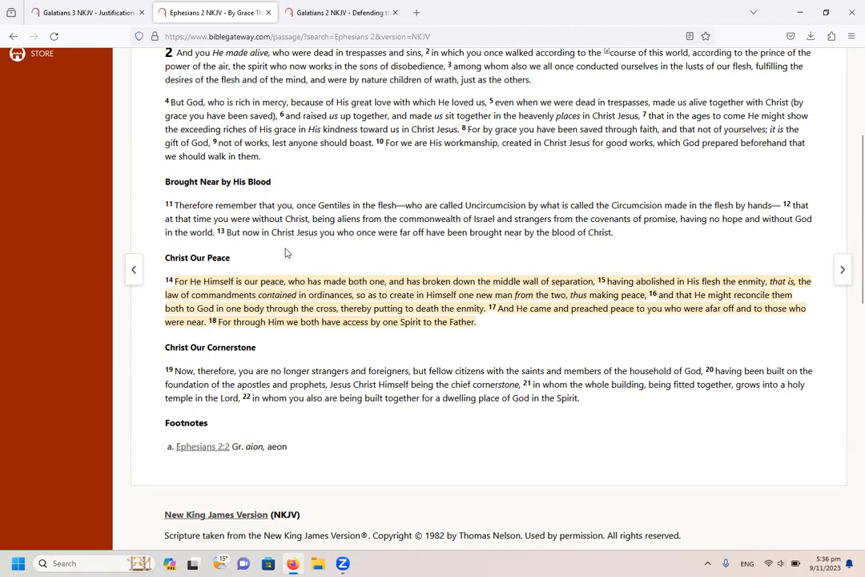
pyautogui.moveTo(400, 266)
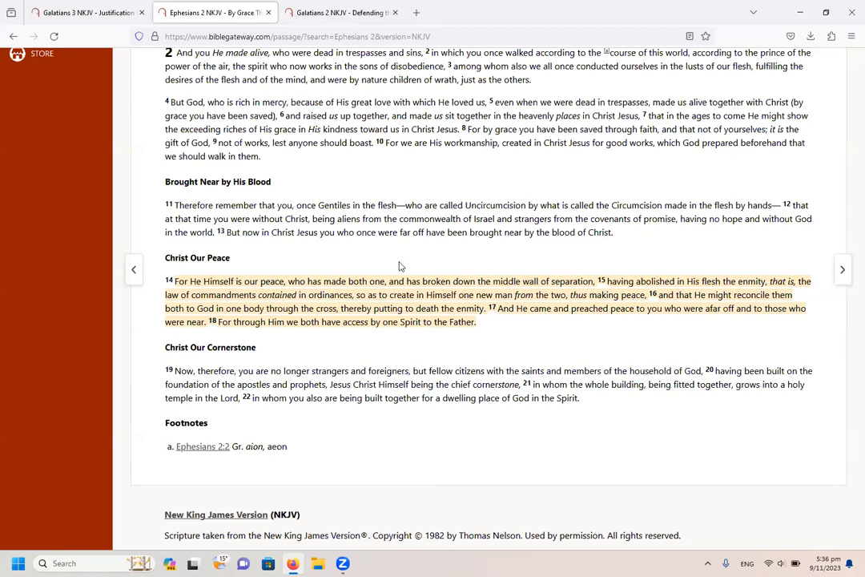
pyautogui.moveTo(217, 194)
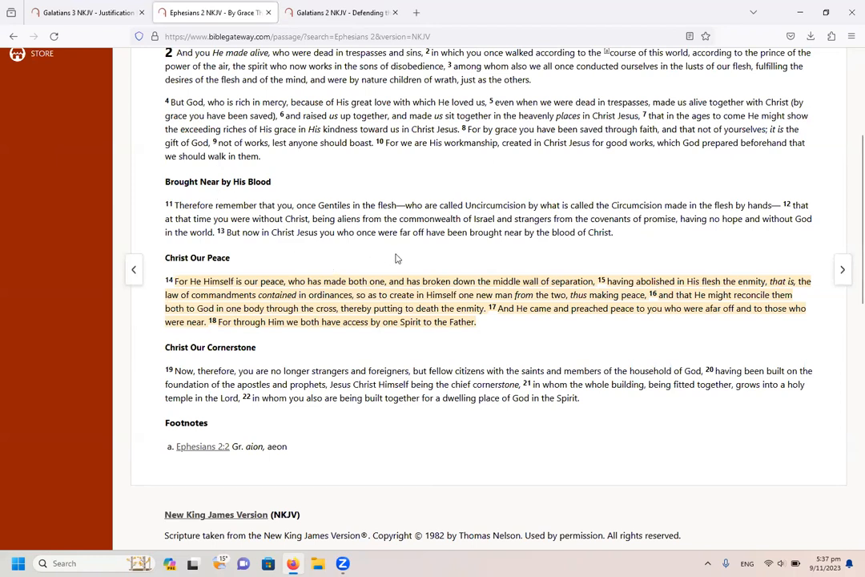
pyautogui.moveTo(209, 295)
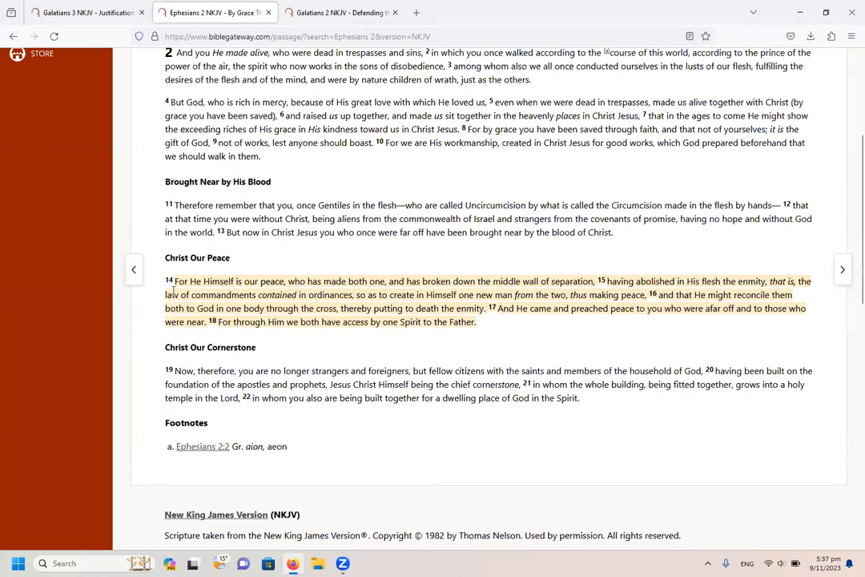
pyautogui.moveTo(768, 182)
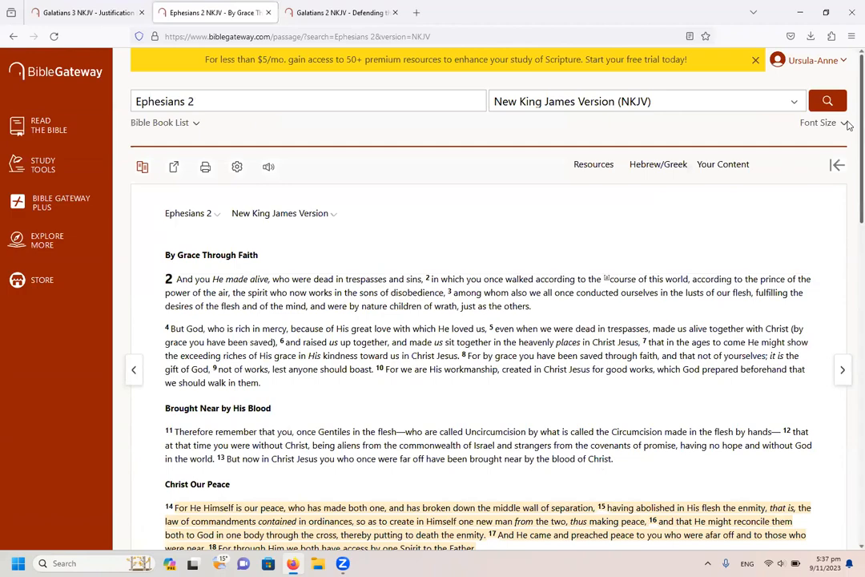
pyautogui.scroll(-3)
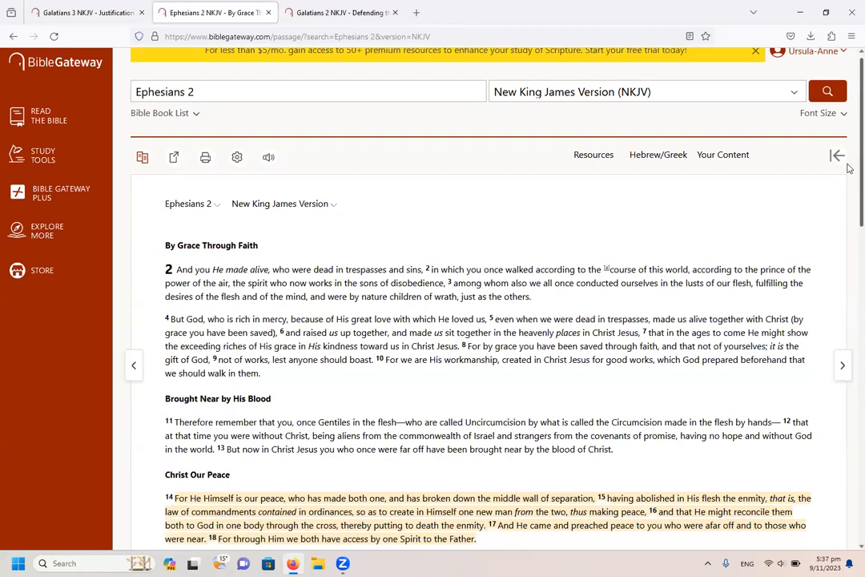
pyautogui.scroll(-3)
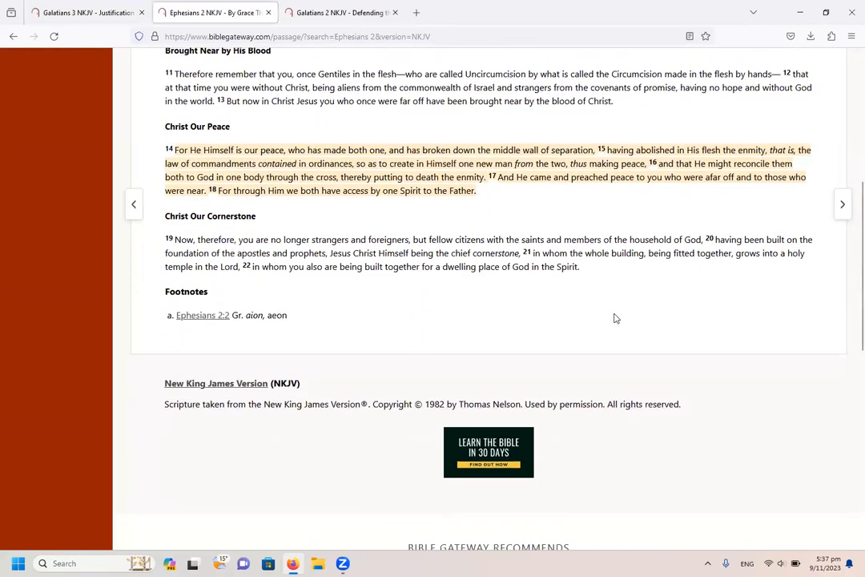
pyautogui.moveTo(282, 218)
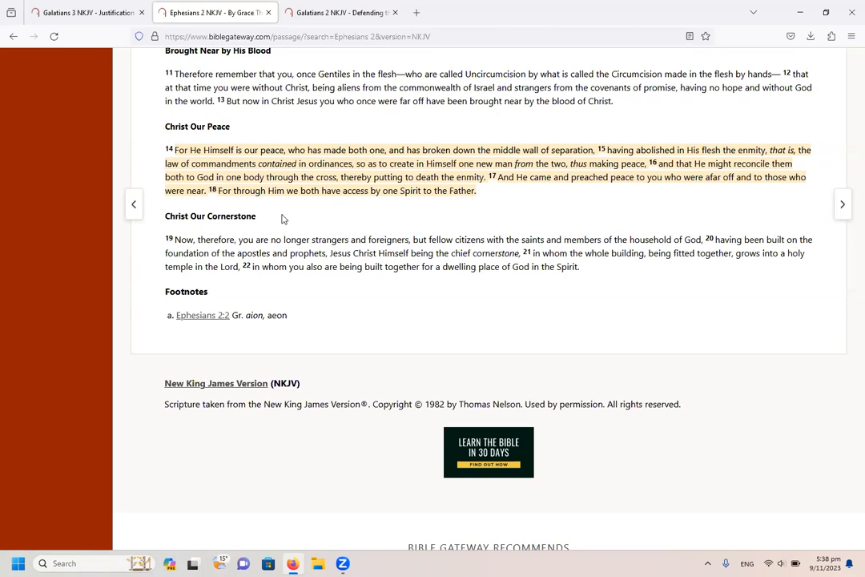
pyautogui.moveTo(346, 209)
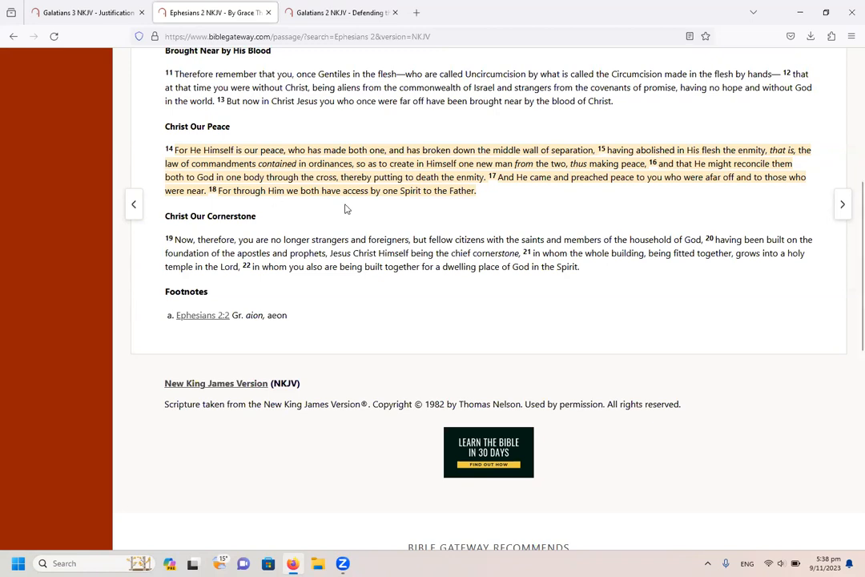
pyautogui.moveTo(518, 202)
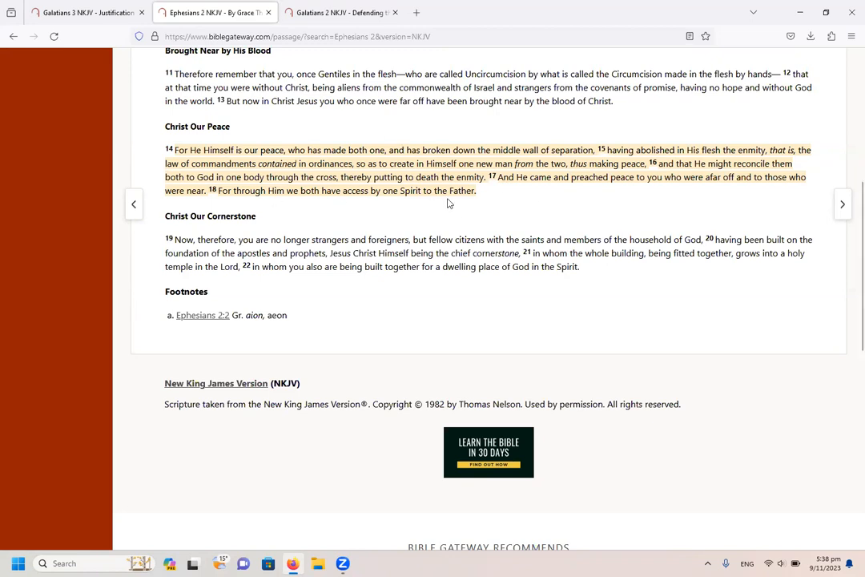
pyautogui.moveTo(318, 211)
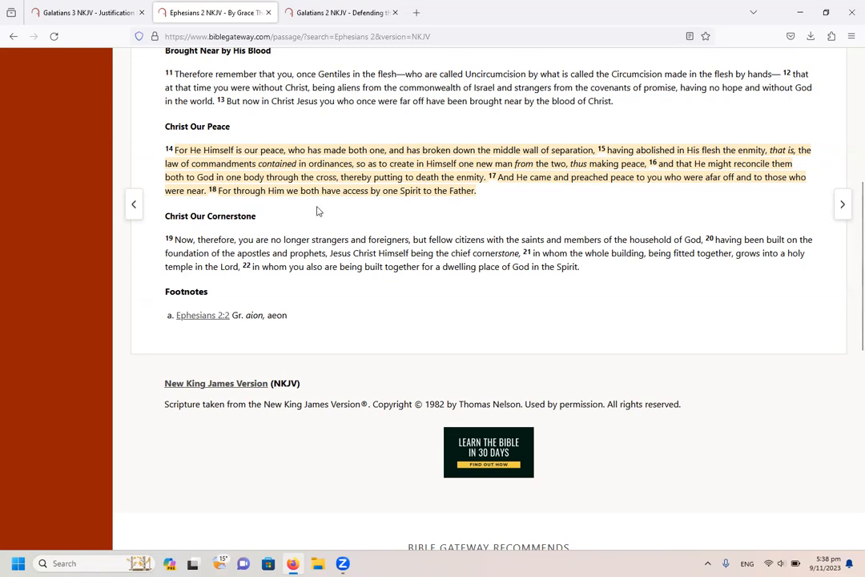
pyautogui.moveTo(476, 144)
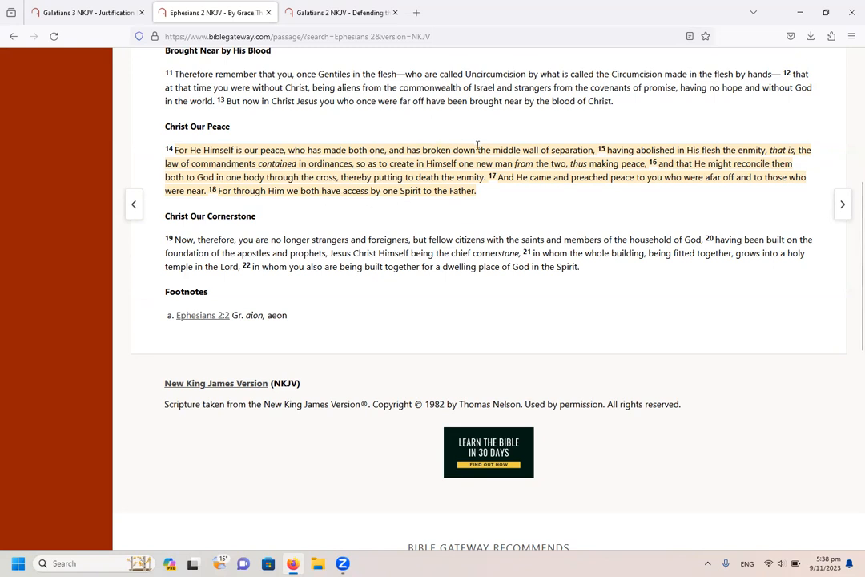
pyautogui.moveTo(565, 150)
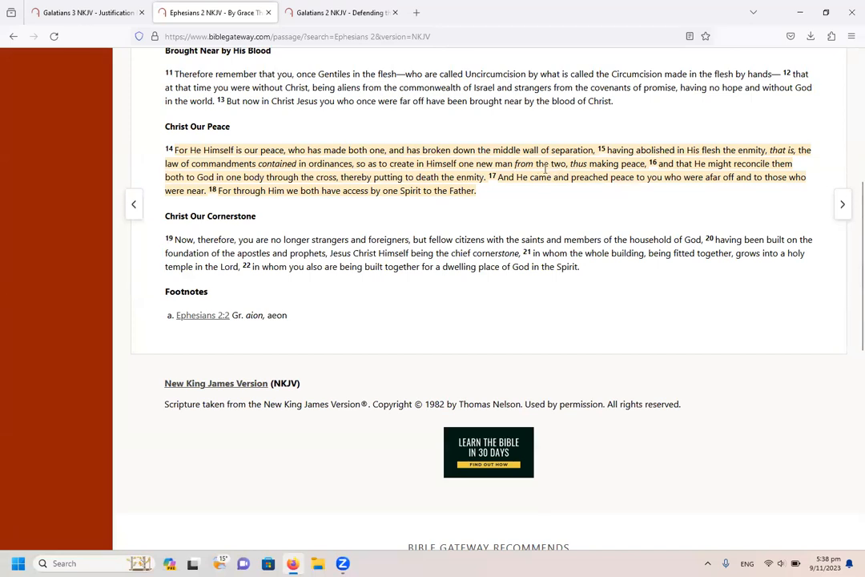
pyautogui.moveTo(232, 188)
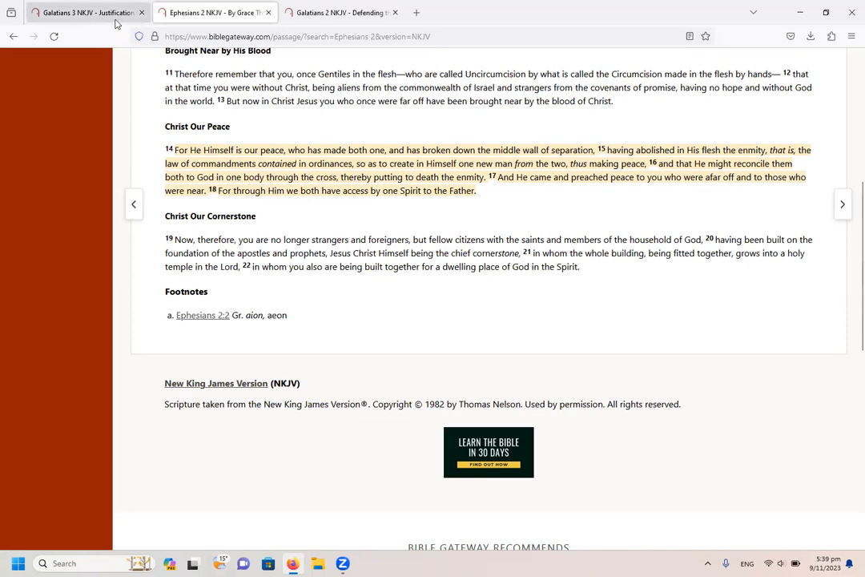
# - Switch to the Galatians 3 NKJV tab with verse 28 highlighted
pyautogui.click(80, 13)
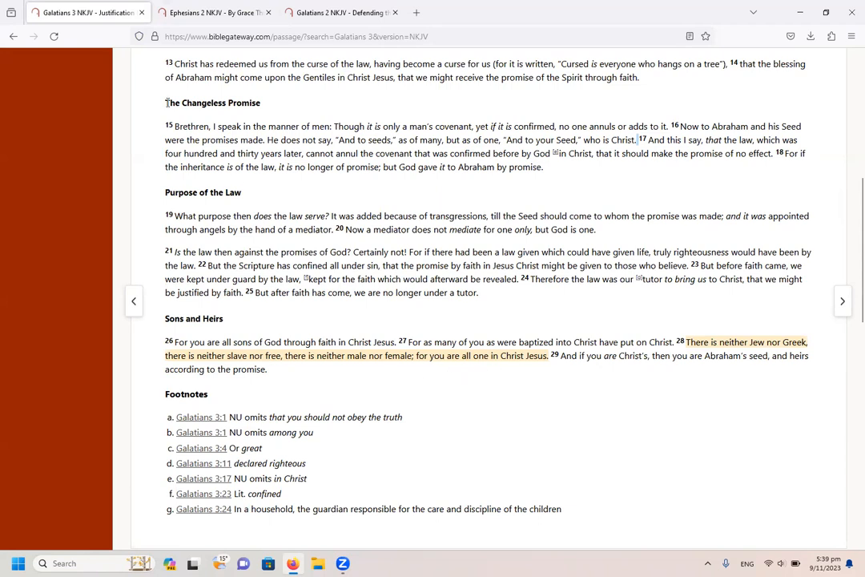
# - Revisit the Ephesians 2 tab, then move on to the Galatians 2 tab with verse 18 highlighted
pyautogui.click(216, 13)
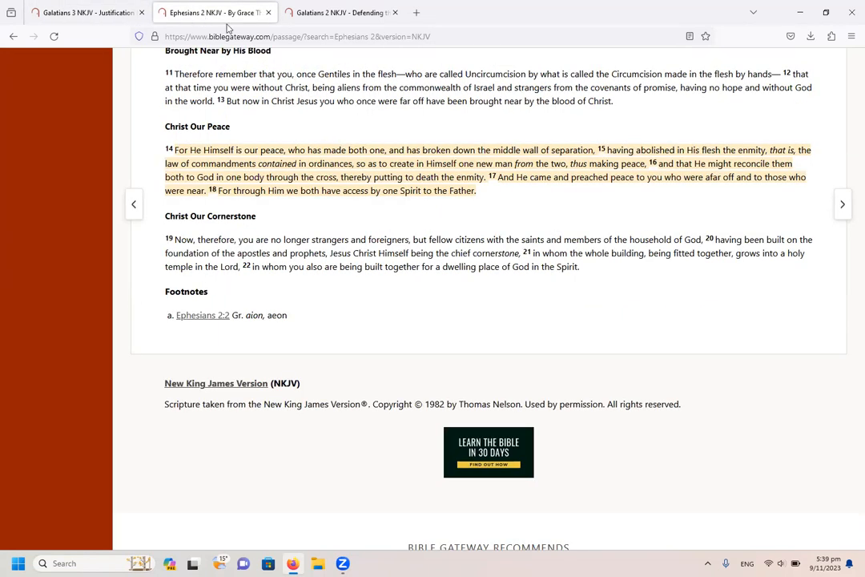
pyautogui.moveTo(530, 219)
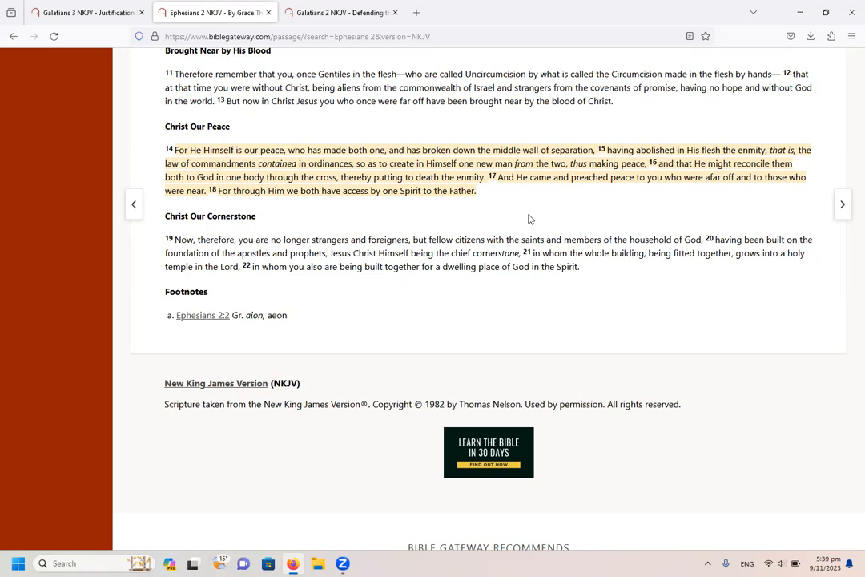
pyautogui.moveTo(300, 139)
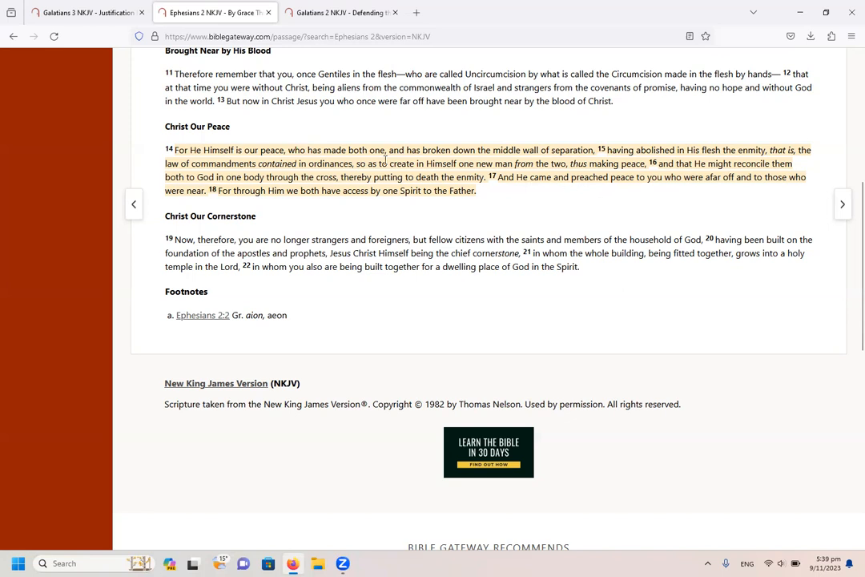
pyautogui.moveTo(555, 156)
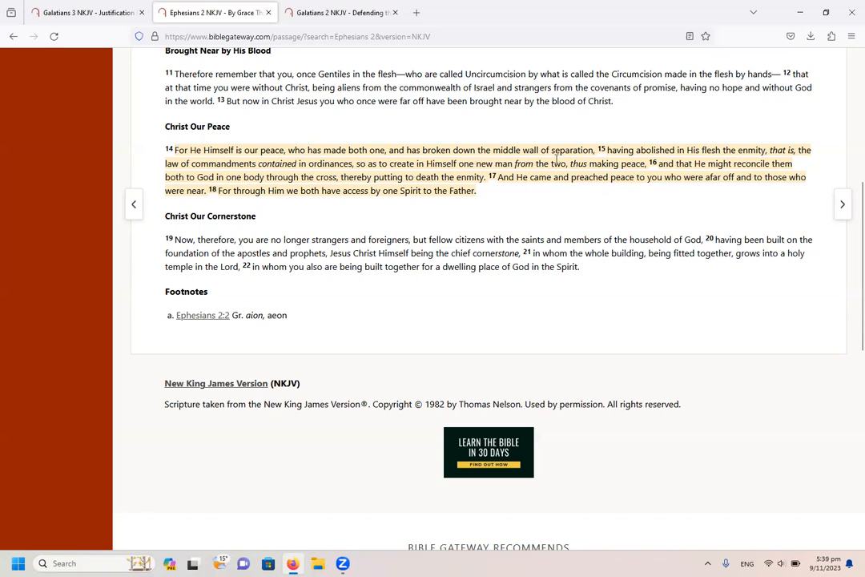
pyautogui.moveTo(576, 207)
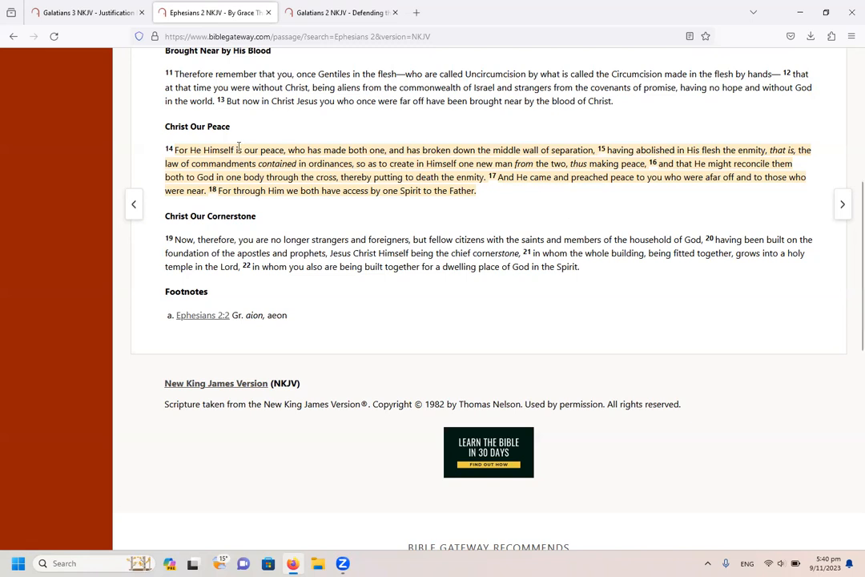
pyautogui.moveTo(308, 152)
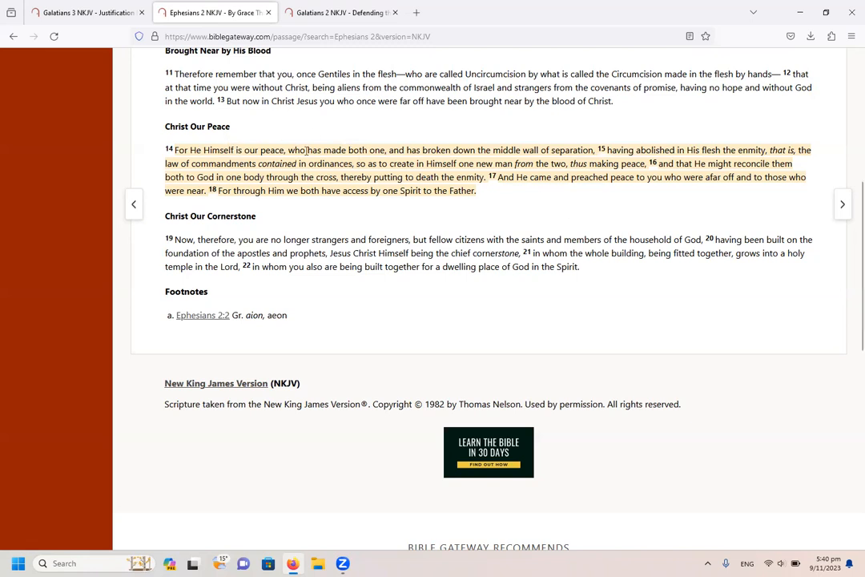
pyautogui.moveTo(501, 150)
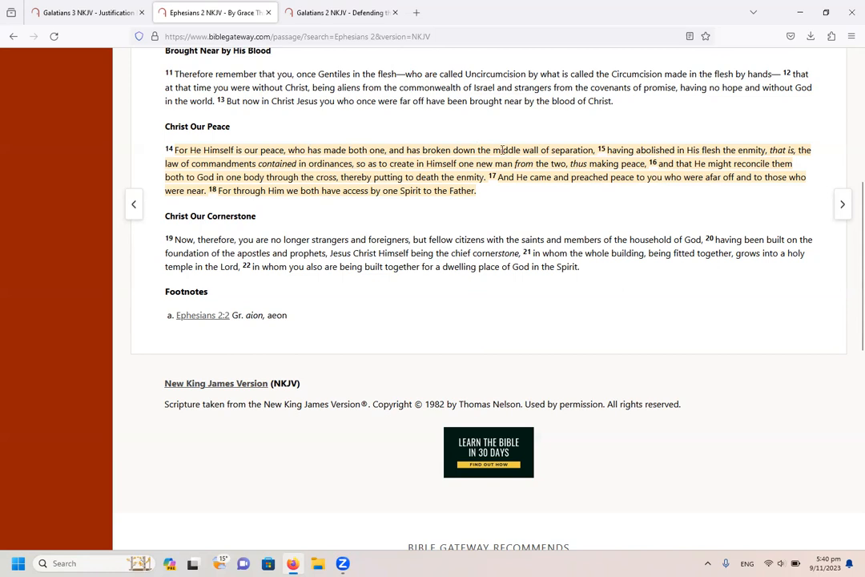
pyautogui.moveTo(572, 213)
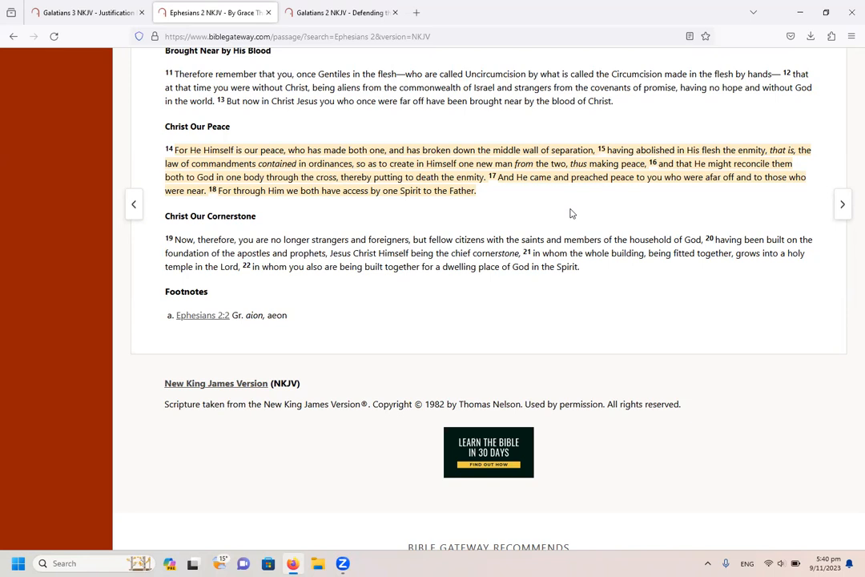
pyautogui.click(359, 12)
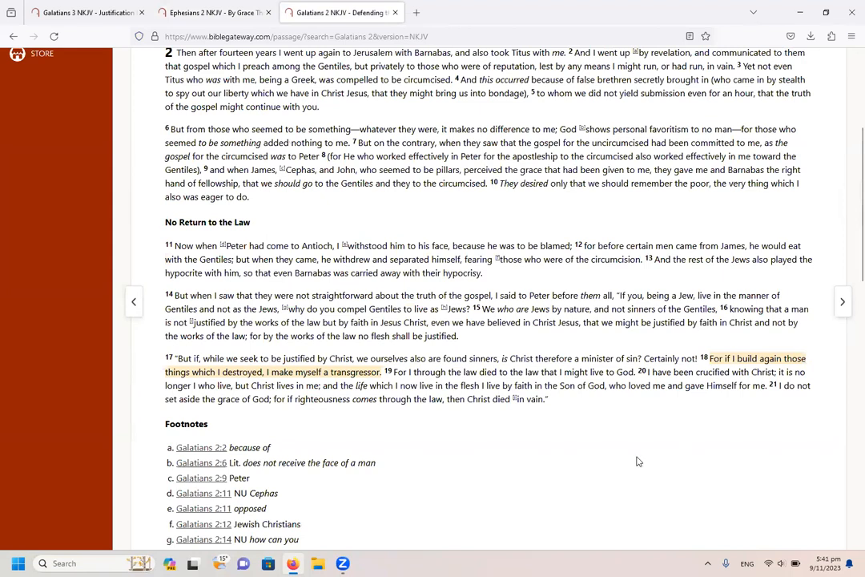
pyautogui.moveTo(848, 286)
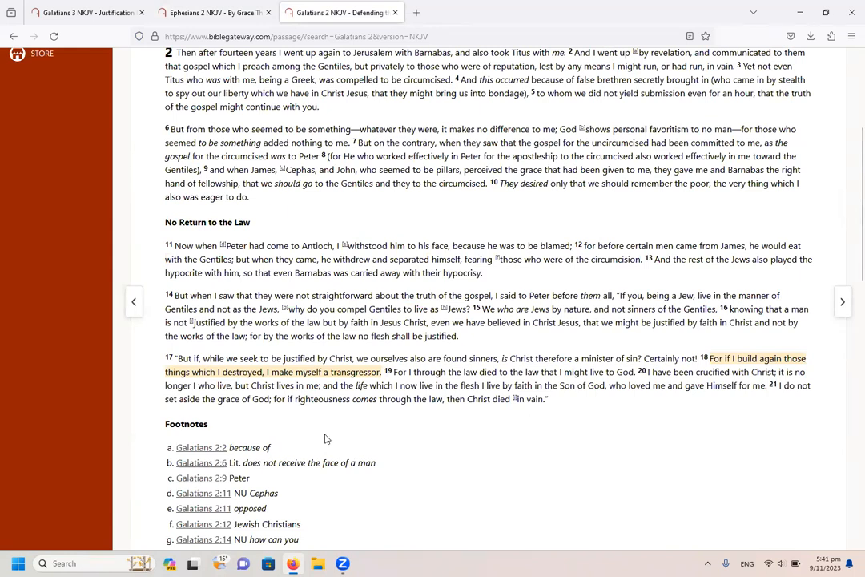
pyautogui.moveTo(406, 439)
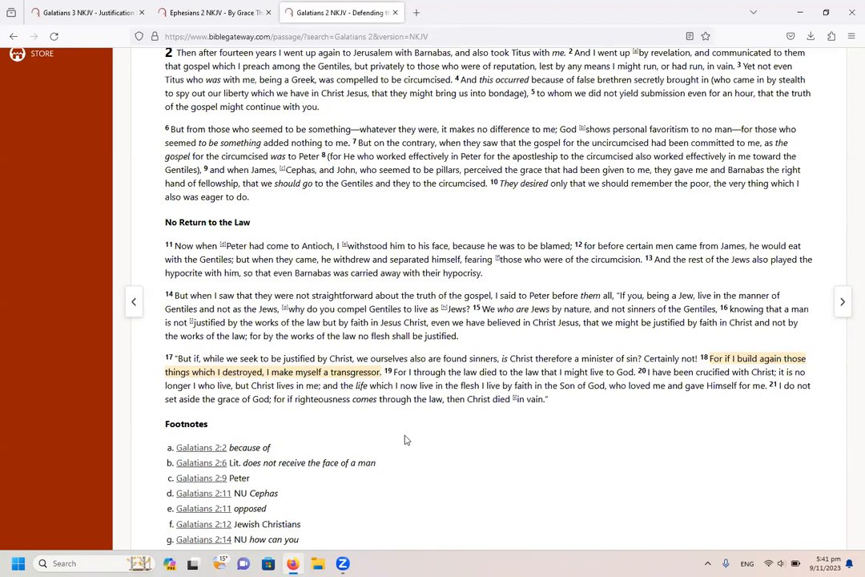
pyautogui.moveTo(728, 108)
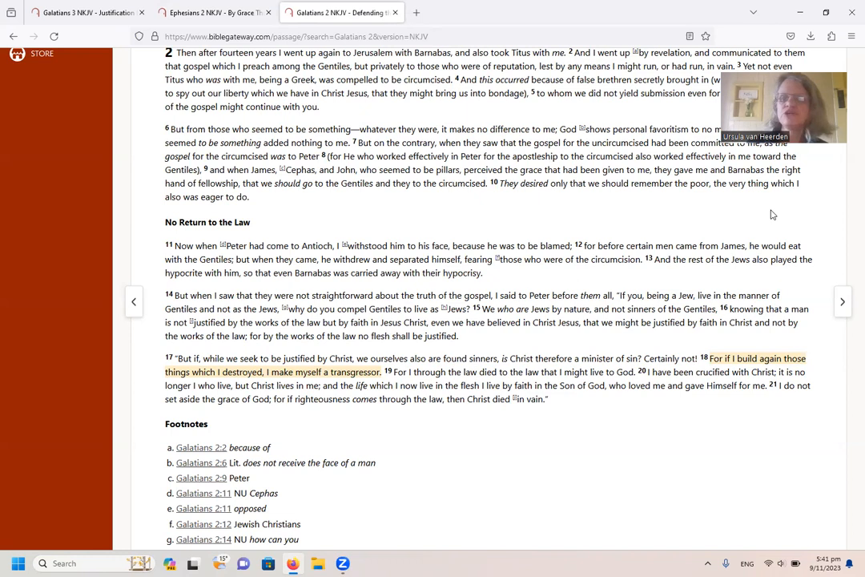
pyautogui.moveTo(716, 414)
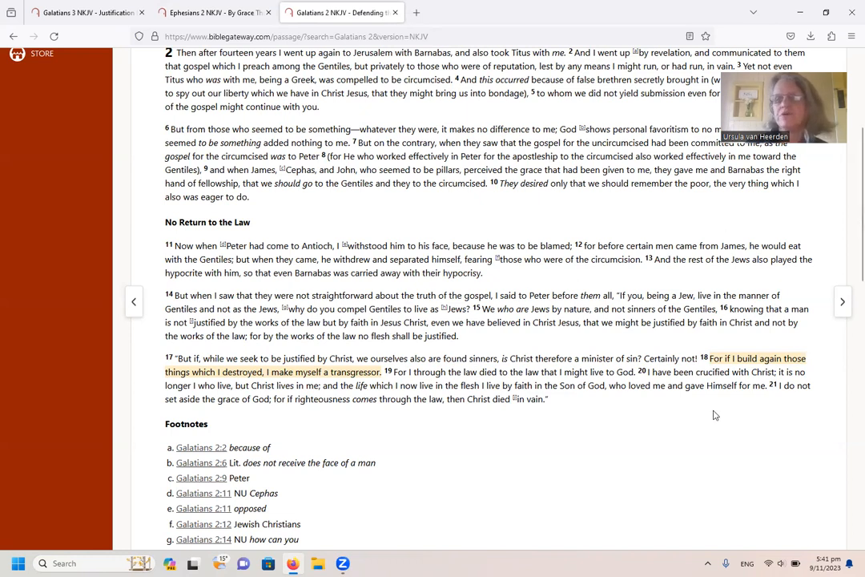
pyautogui.moveTo(672, 408)
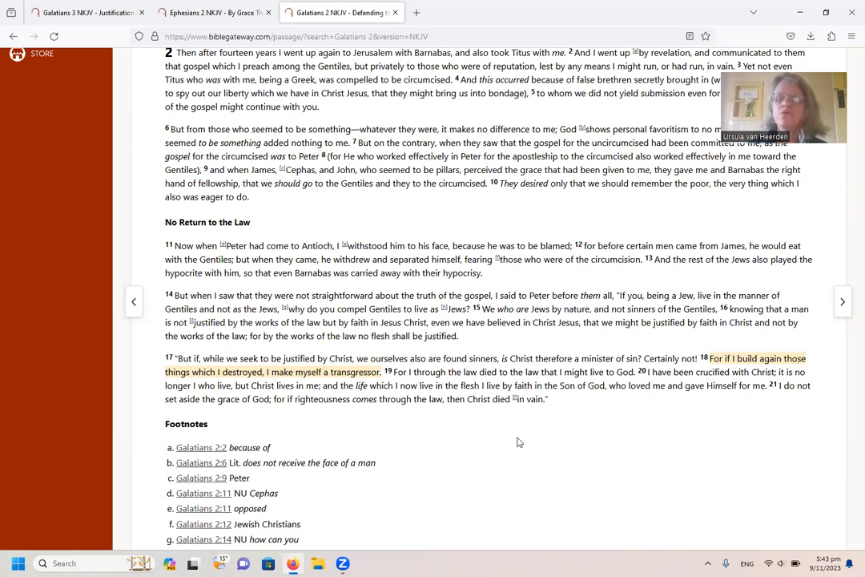
pyautogui.moveTo(501, 429)
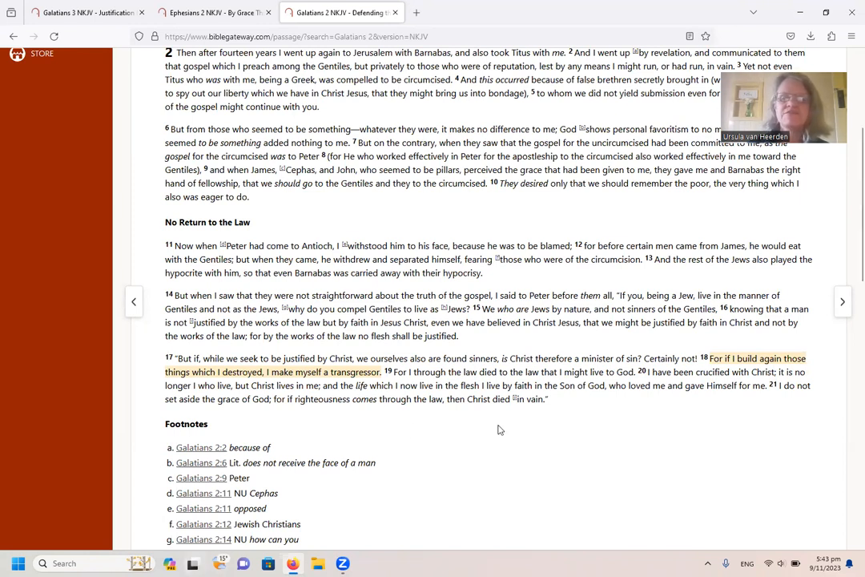
pyautogui.moveTo(322, 356)
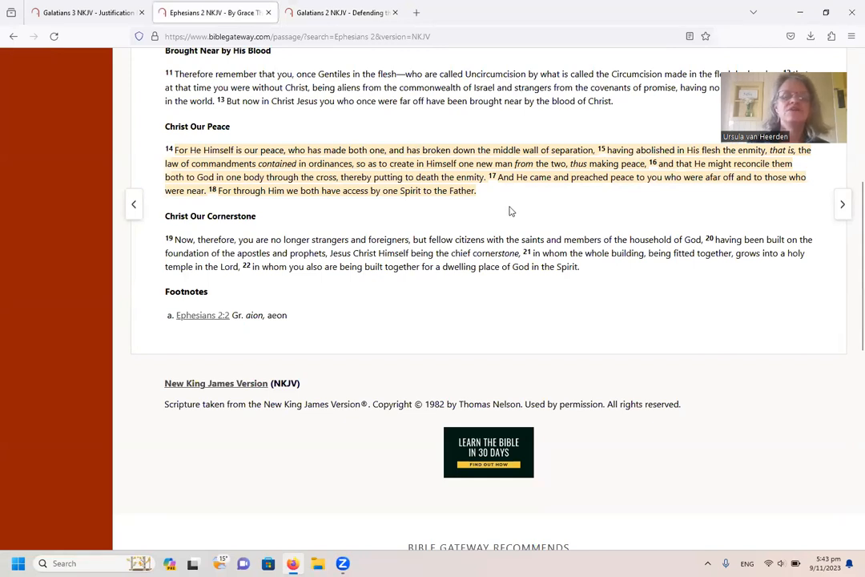
pyautogui.moveTo(759, 198)
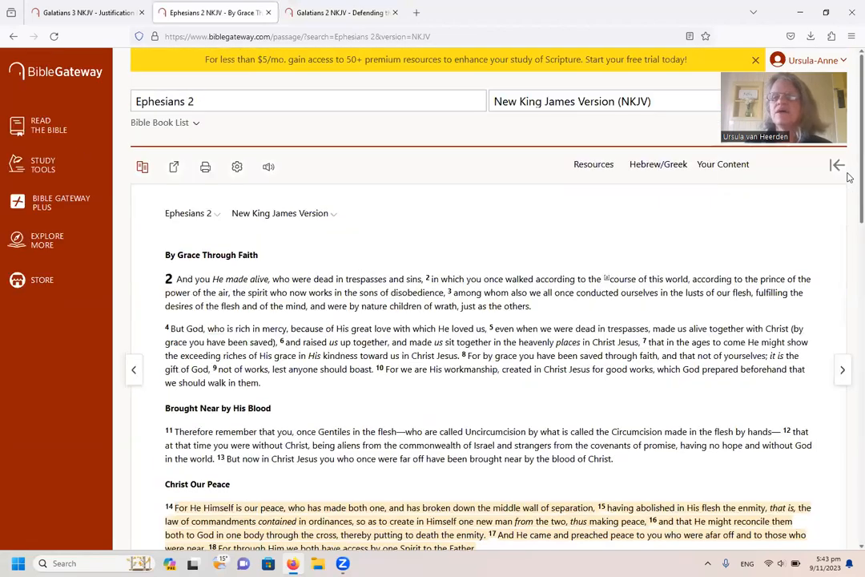
# - Scroll Ephesians 2 down to the highlighted Christ Our Peace verses 14–18
pyautogui.scroll(-3)
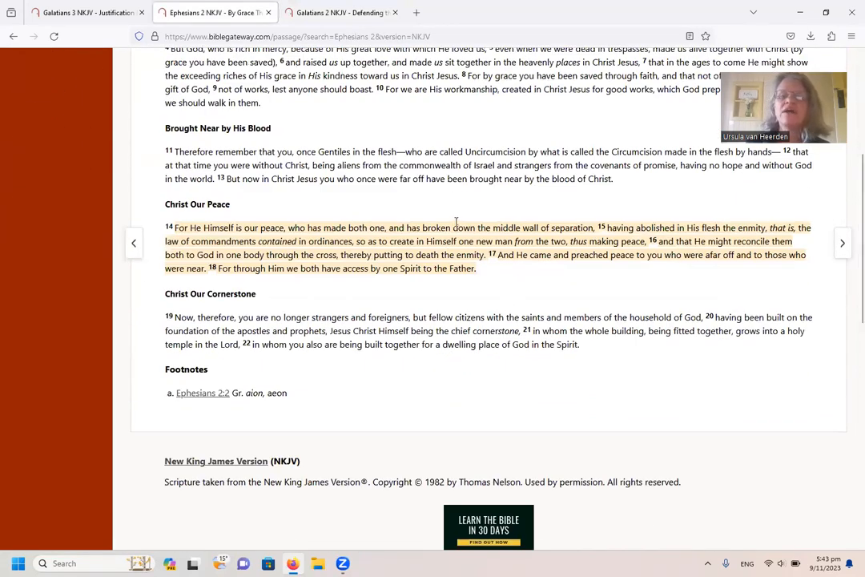
pyautogui.moveTo(569, 227)
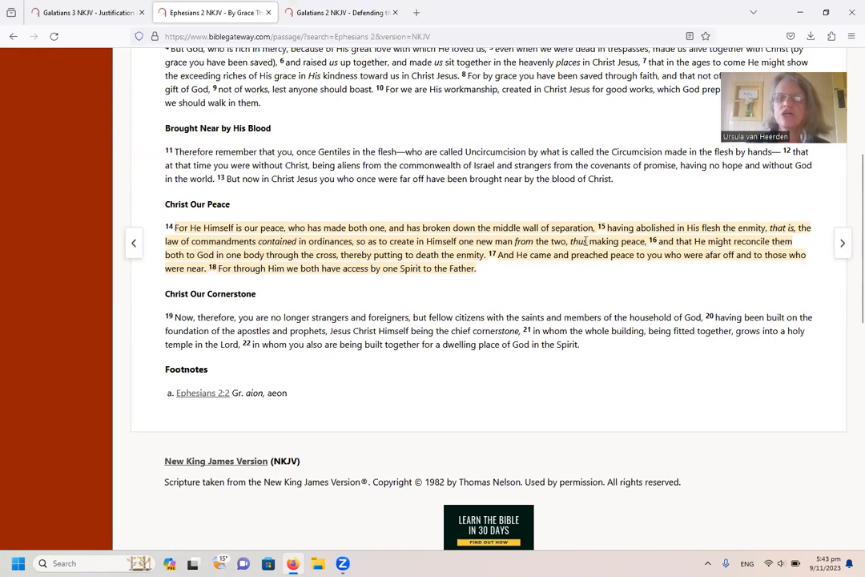
pyautogui.moveTo(535, 279)
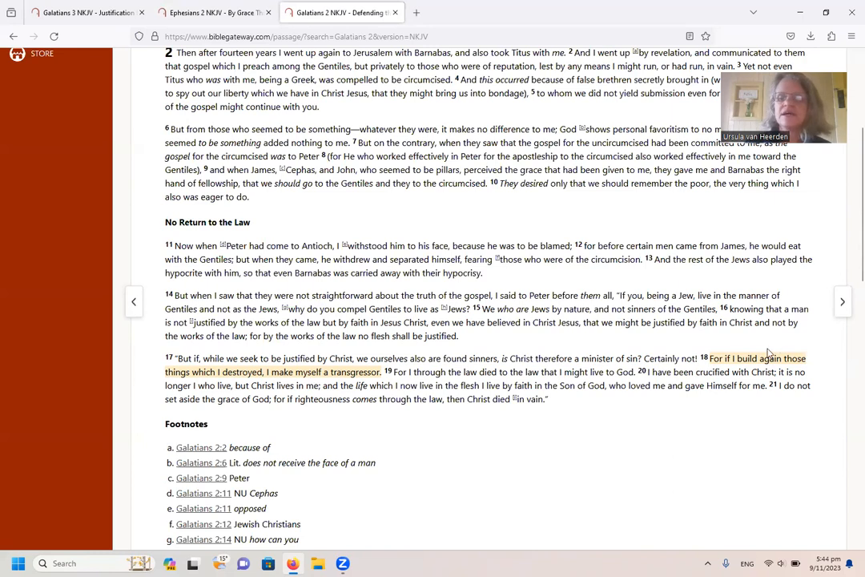
pyautogui.moveTo(766, 370)
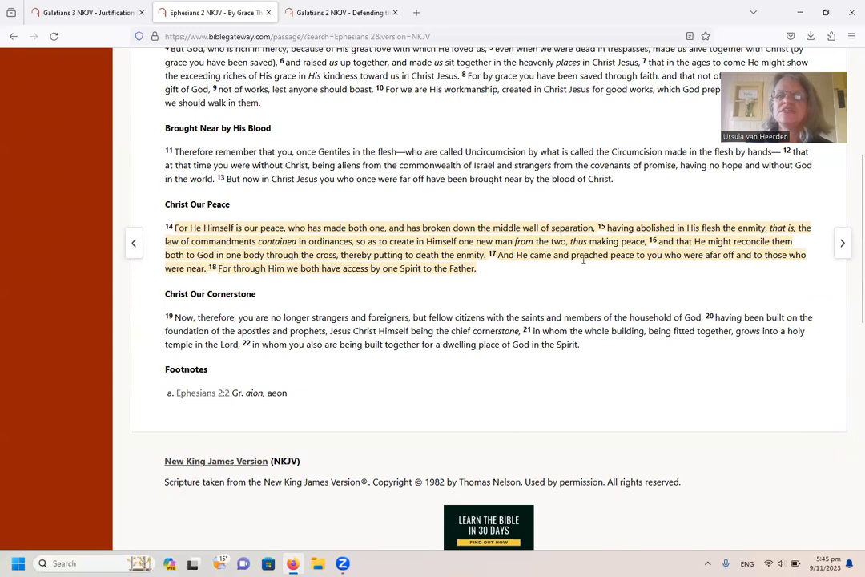
pyautogui.moveTo(590, 266)
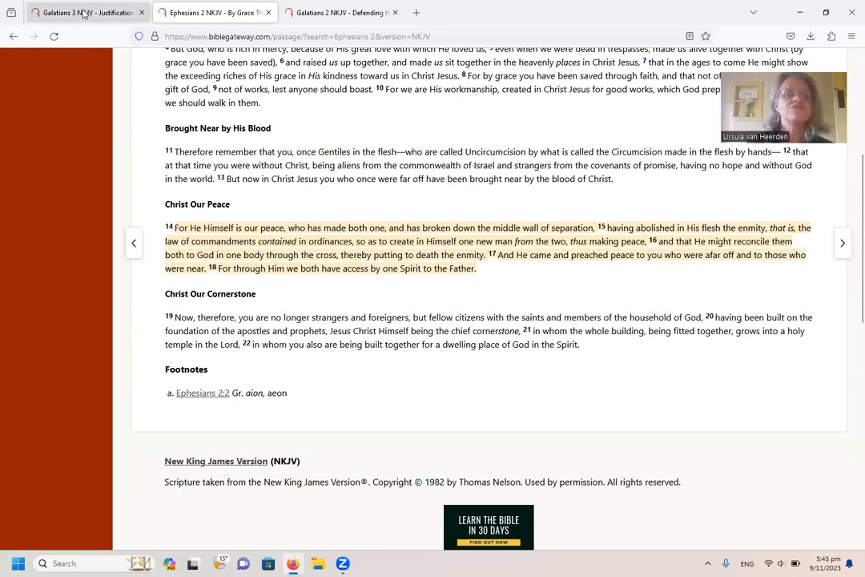
pyautogui.click(76, 14)
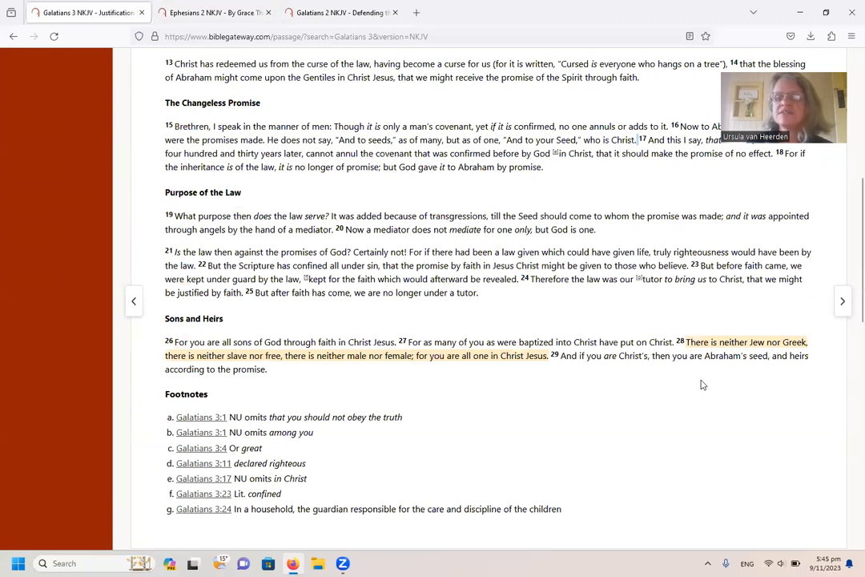
pyautogui.moveTo(756, 355)
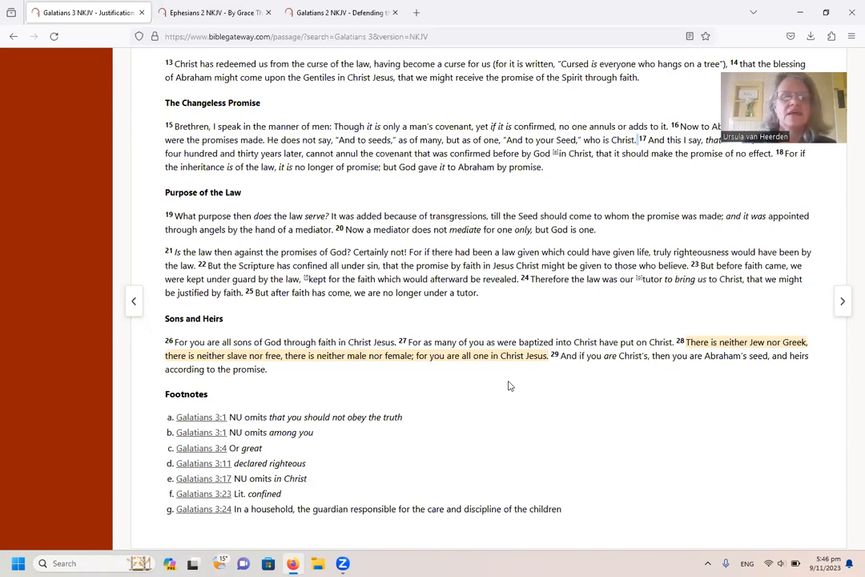
pyautogui.moveTo(444, 381)
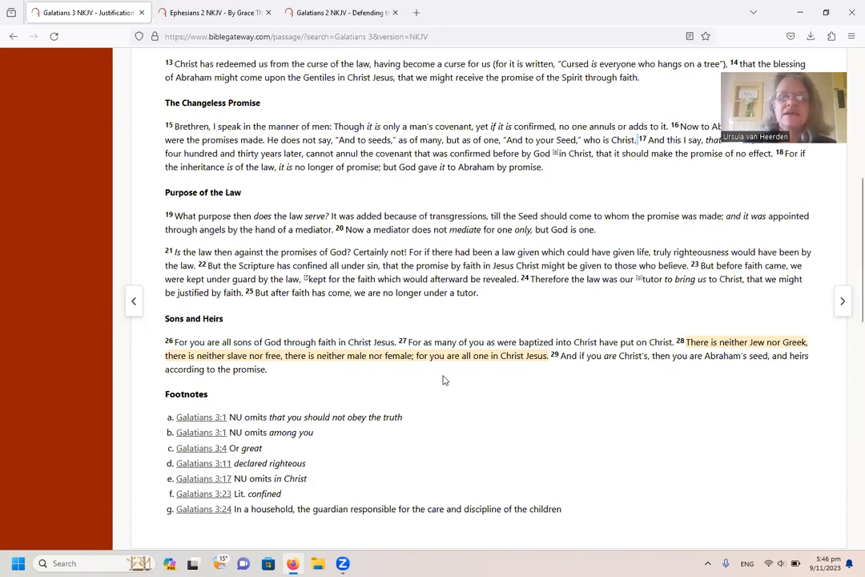
pyautogui.moveTo(534, 373)
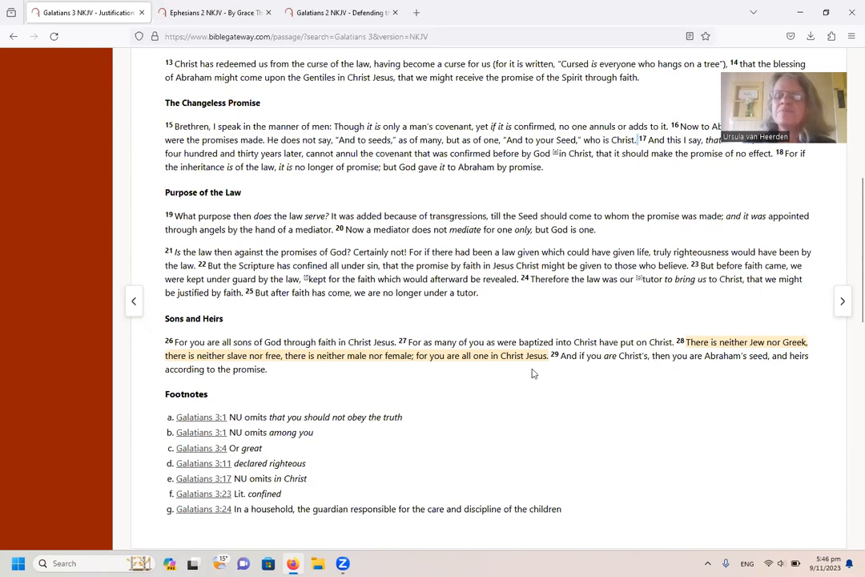
pyautogui.moveTo(524, 387)
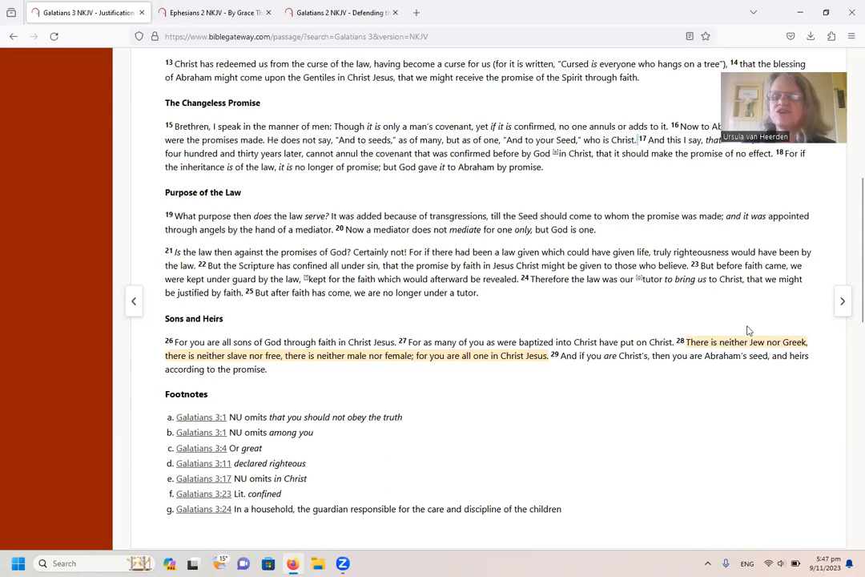
pyautogui.moveTo(724, 402)
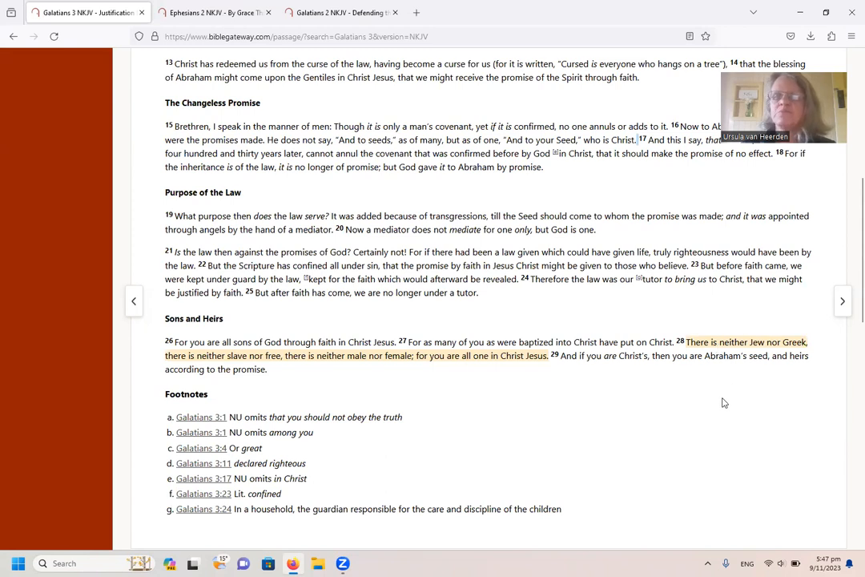